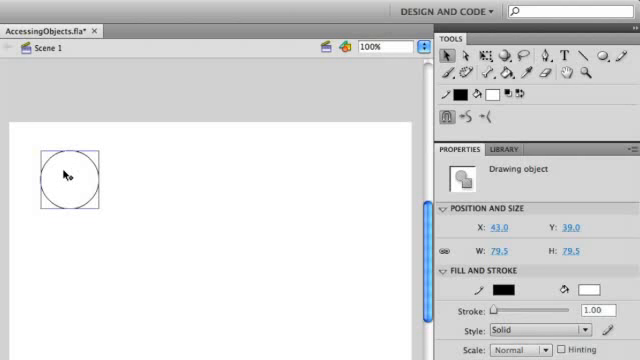
Bring up the context menu for the circle drawing object on the stage.
right_click(64, 176)
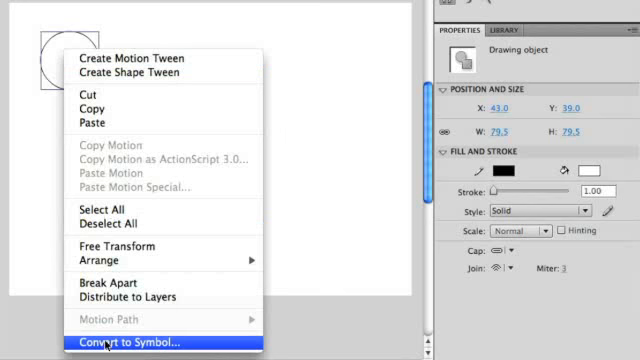
Start Convert to Symbol, name it Circle as a Movie Clip, with advanced settings hidden.
left_click(140, 344)
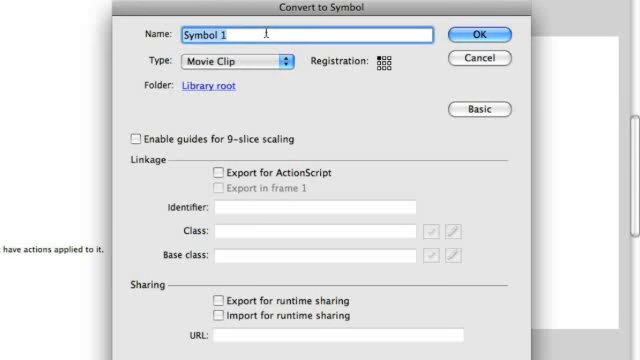
type("Circle")
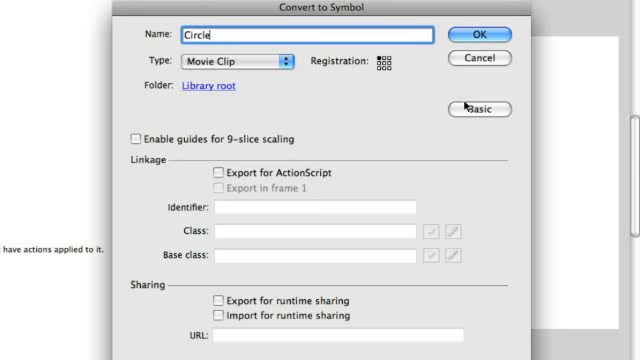
left_click(476, 108)
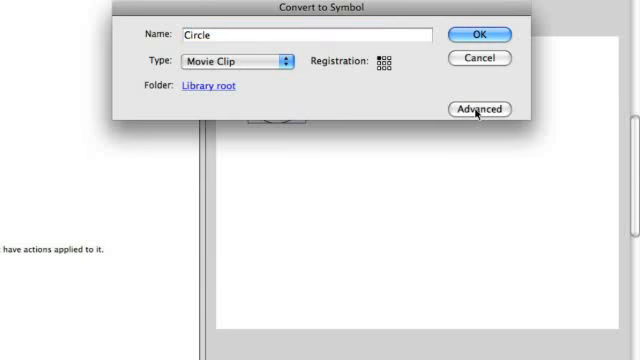
Enable Export for ActionScript with class Circle and confirm the symbol conversion.
left_click(480, 108)
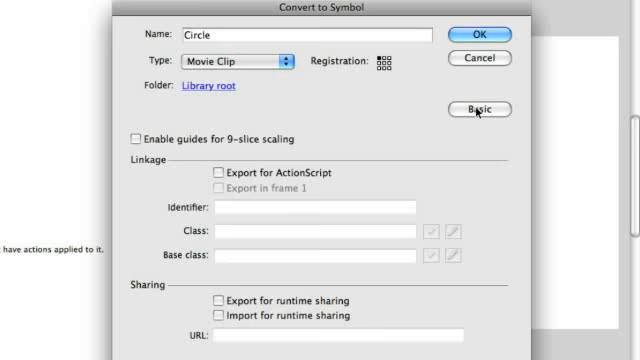
mouse_move(376, 108)
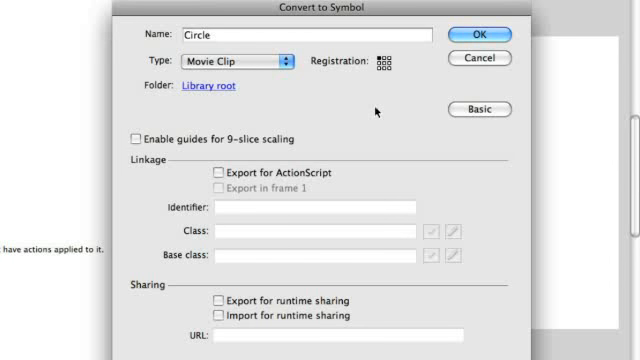
mouse_move(242, 144)
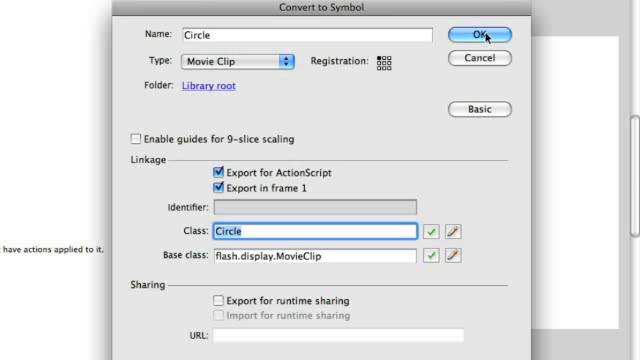
left_click(488, 32)
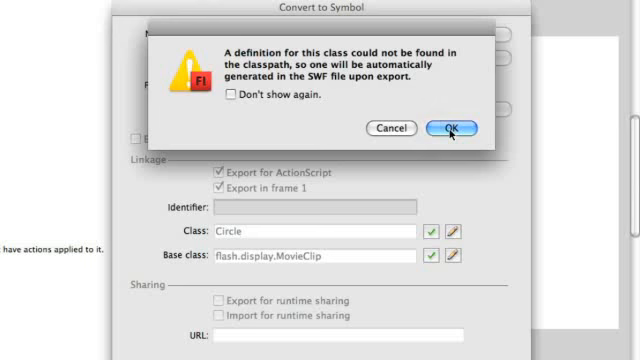
Accept the automatic class-definition warning so the circle becomes a Circle instance.
left_click(456, 128)
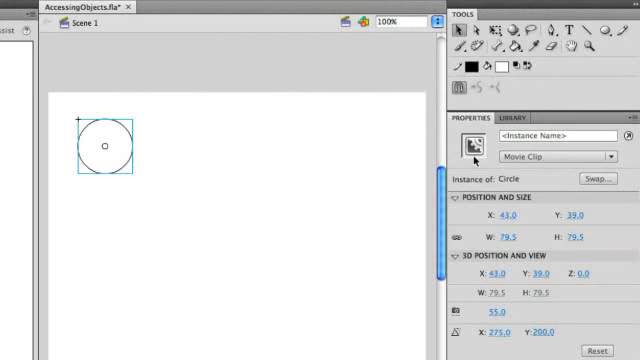
left_click(504, 116)
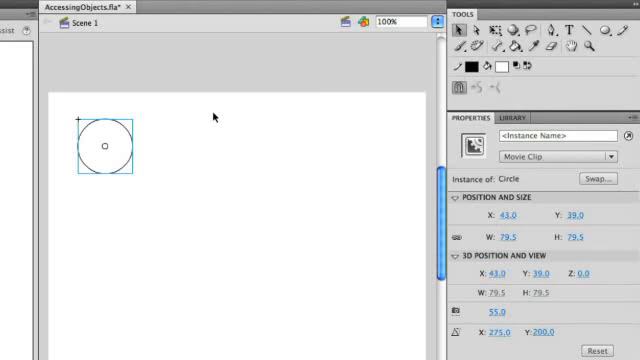
left_click(516, 114)
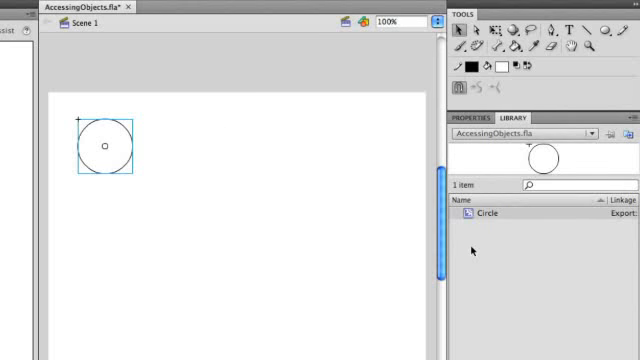
View the exported Circle symbol in the Library and select its instance on the stage.
left_click_drag(108, 144, 248, 216)
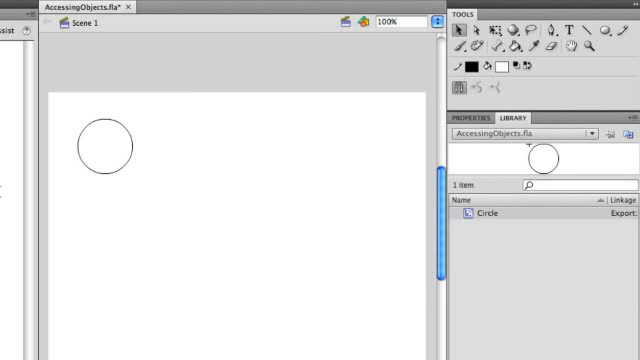
left_click(102, 146)
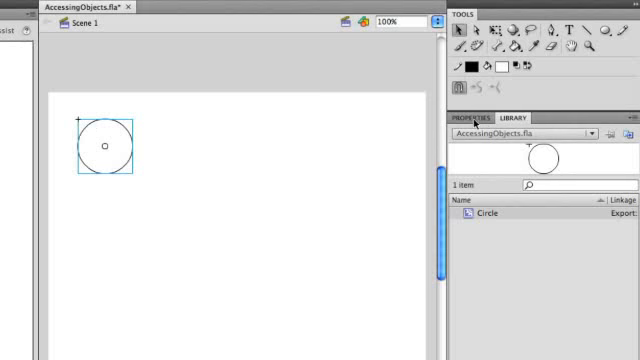
Give the selected Circle instance the instance name myCircle in Properties.
left_click(472, 116)
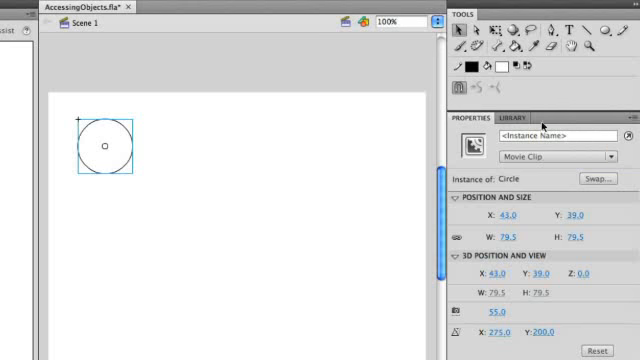
left_click(548, 136)
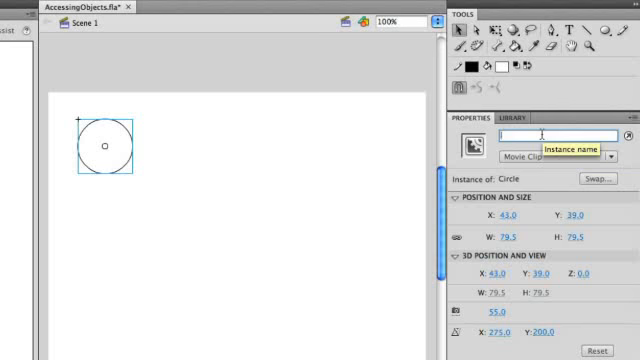
type("myCird")
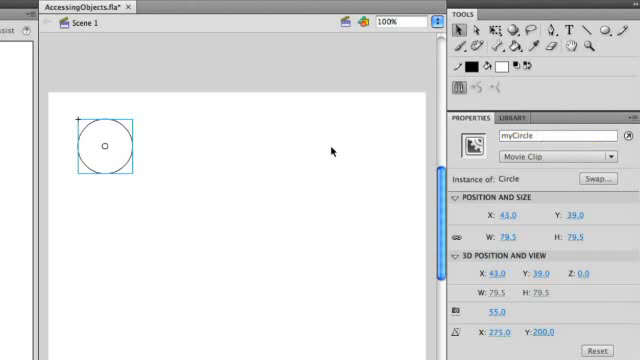
mouse_move(170, 136)
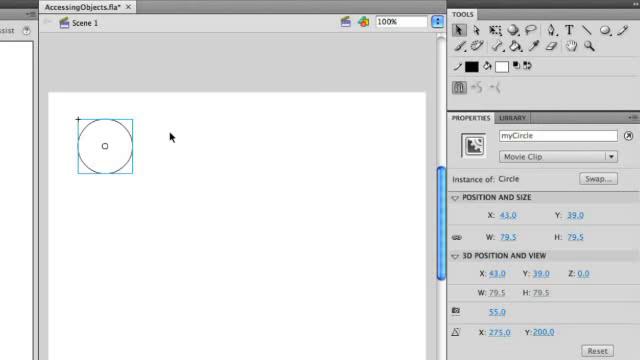